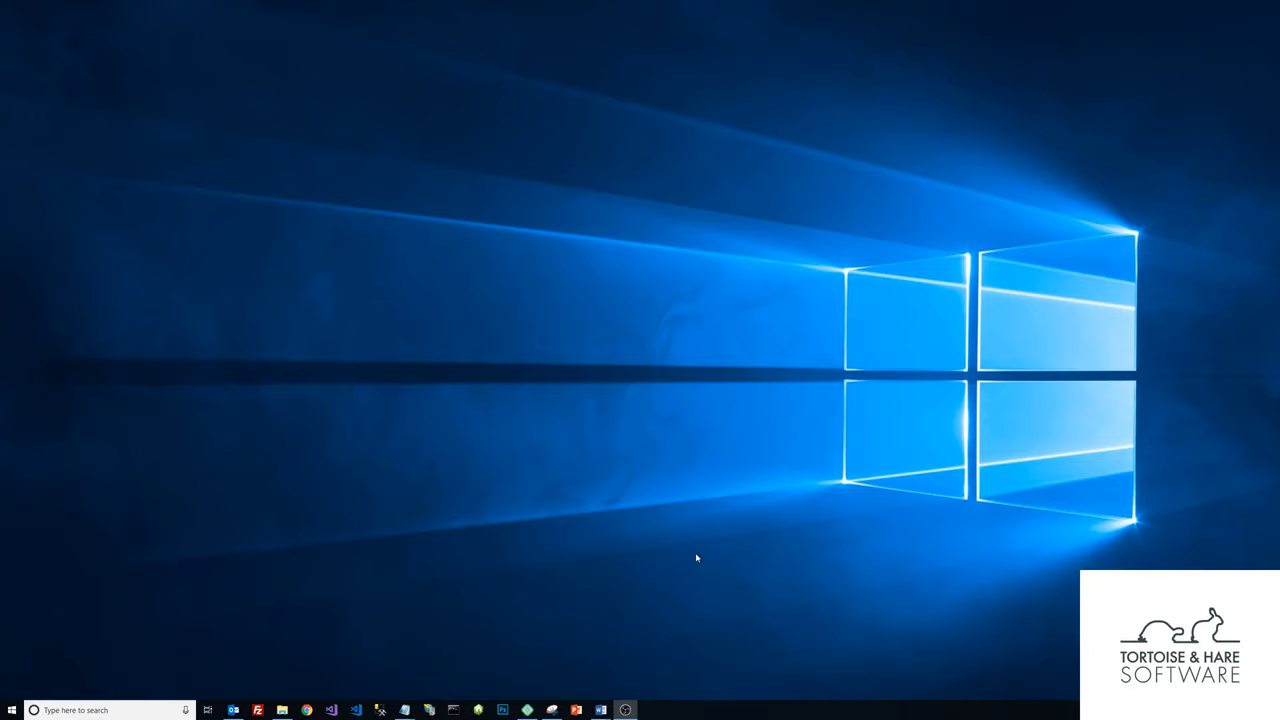
mouse_move(676, 560)
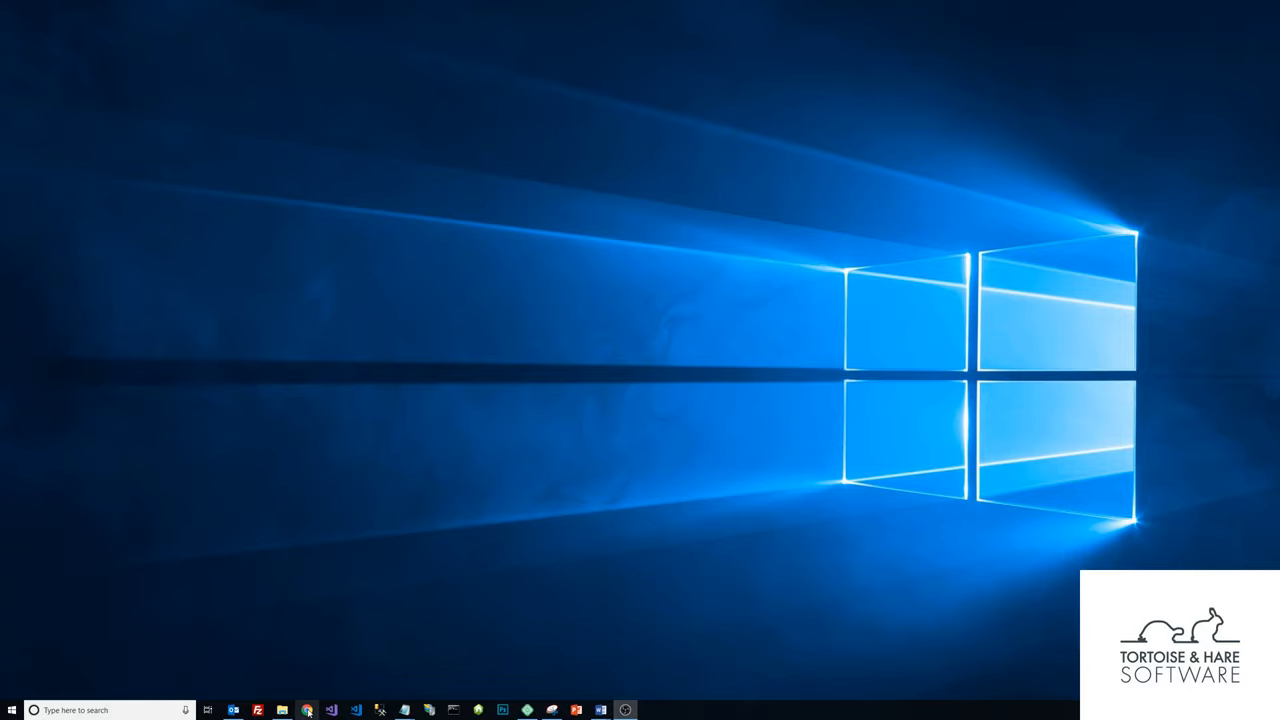
Step: Launch Chrome and load the Google Analytics site
click(308, 710)
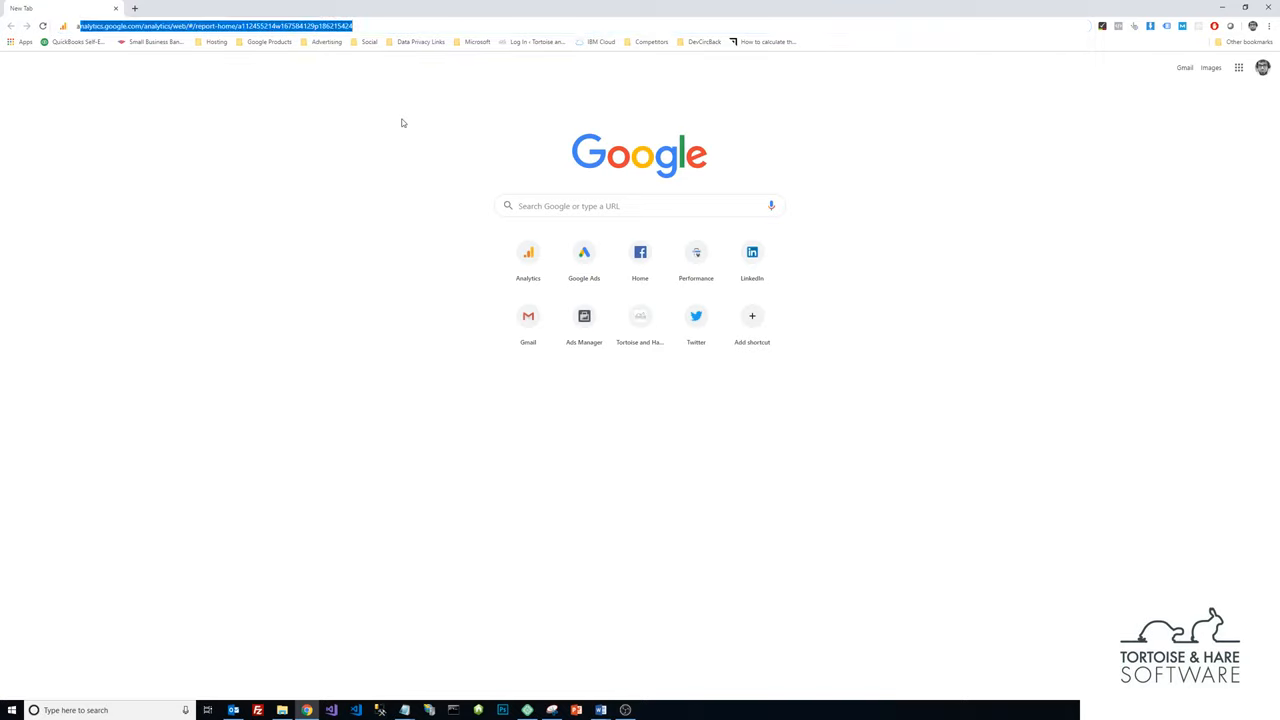
click(200, 26)
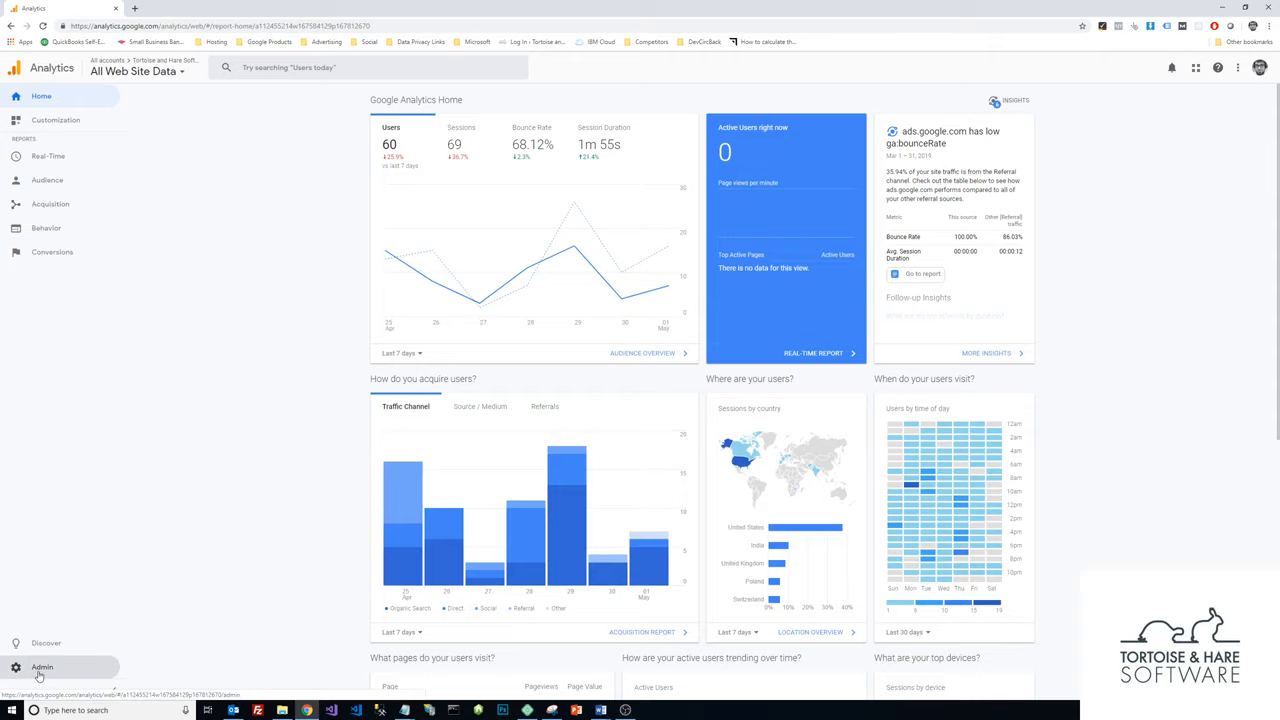
mouse_move(52, 674)
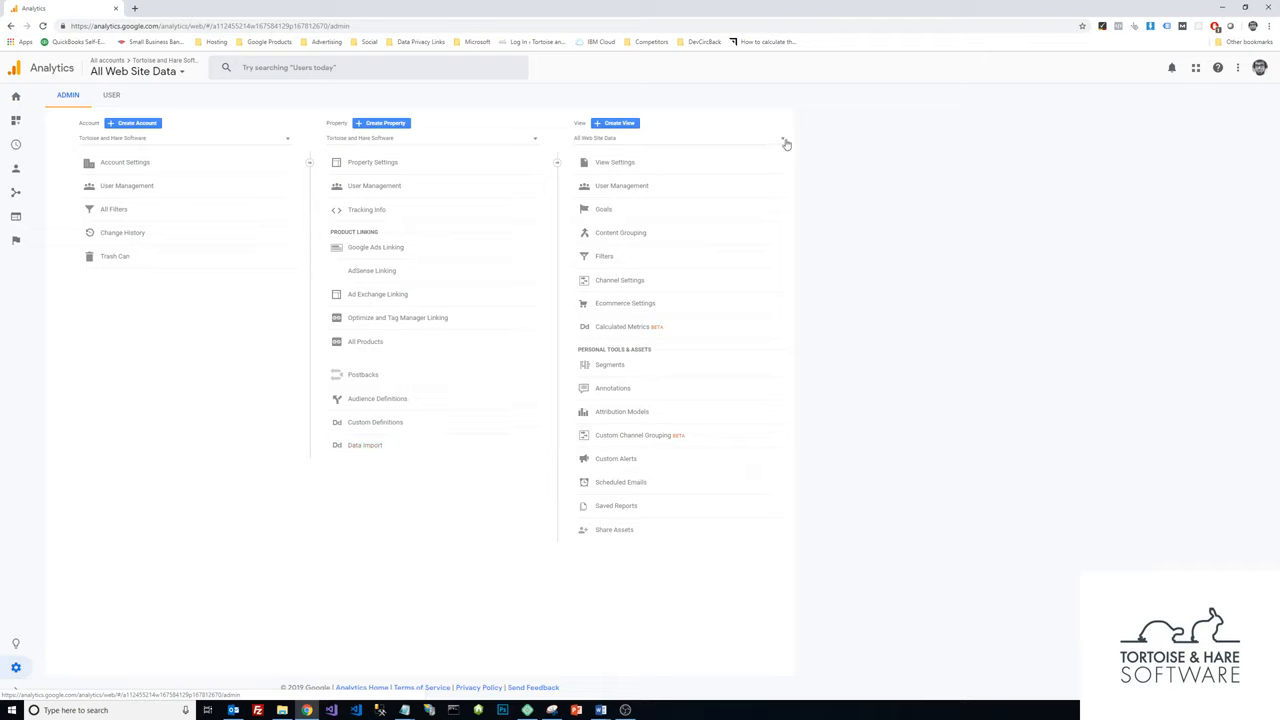
Step: Select the All Web Site Data view from the view dropdown
click(784, 138)
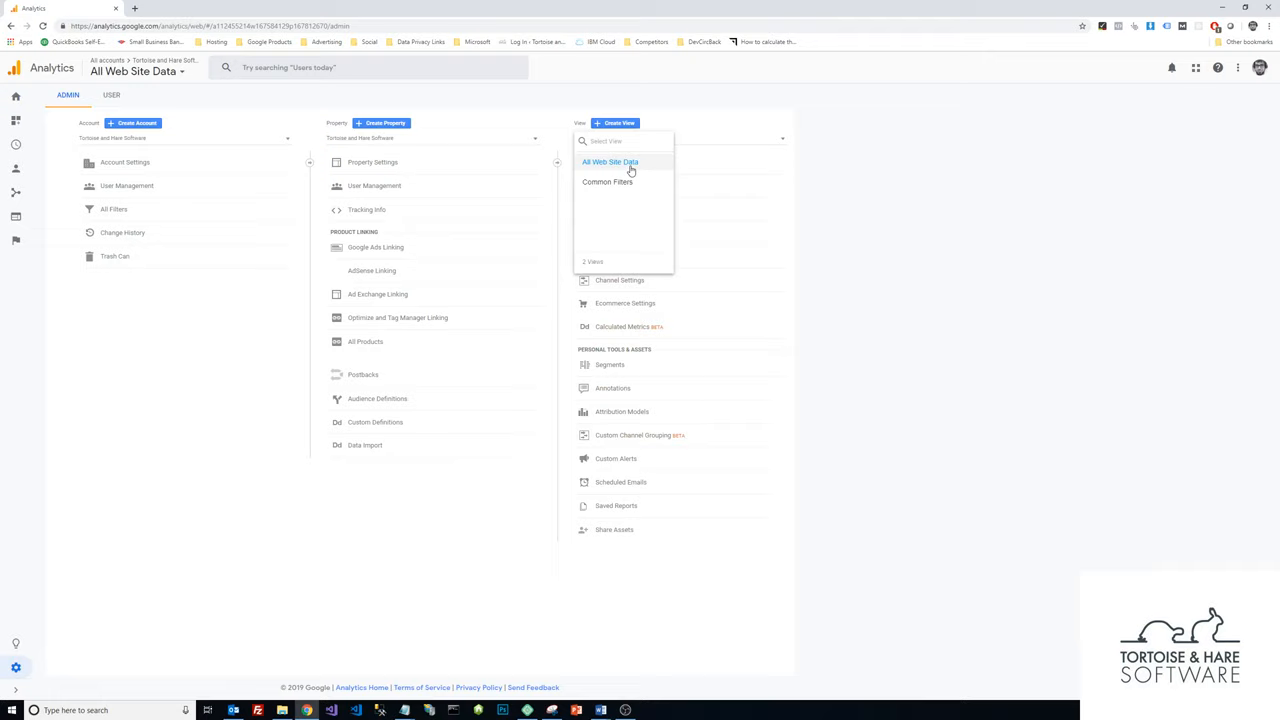
mouse_move(632, 164)
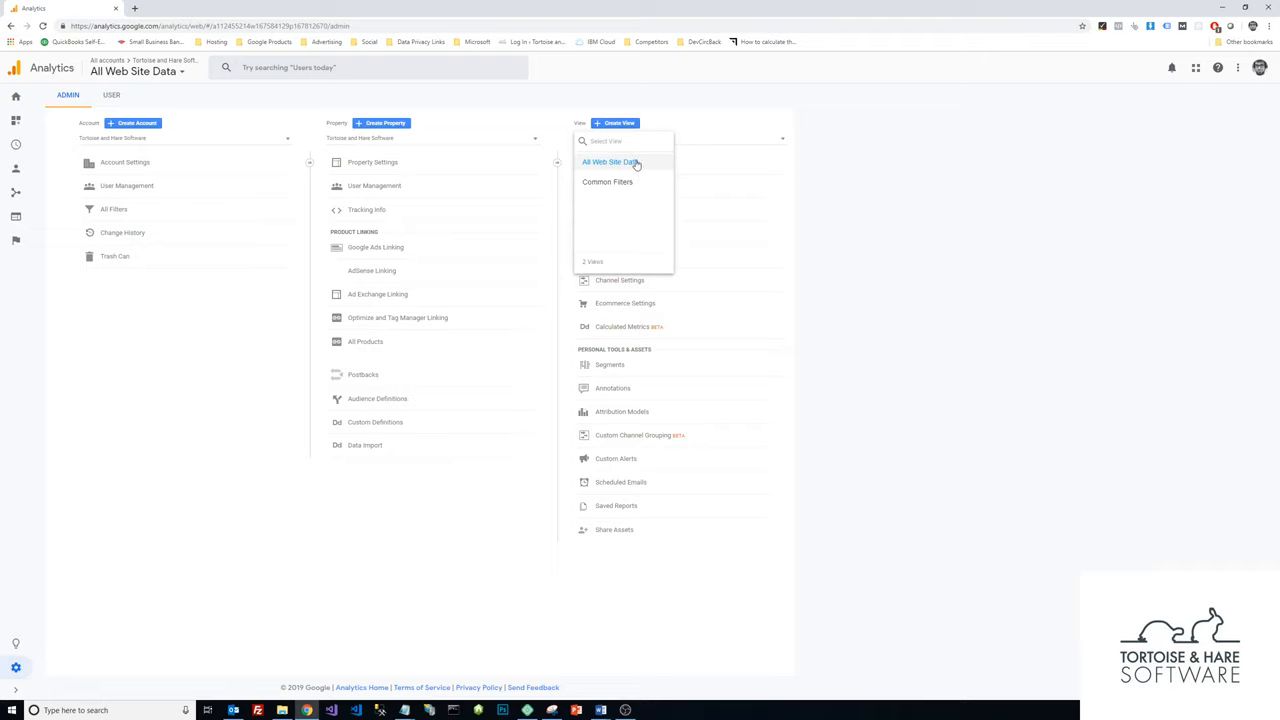
mouse_move(638, 172)
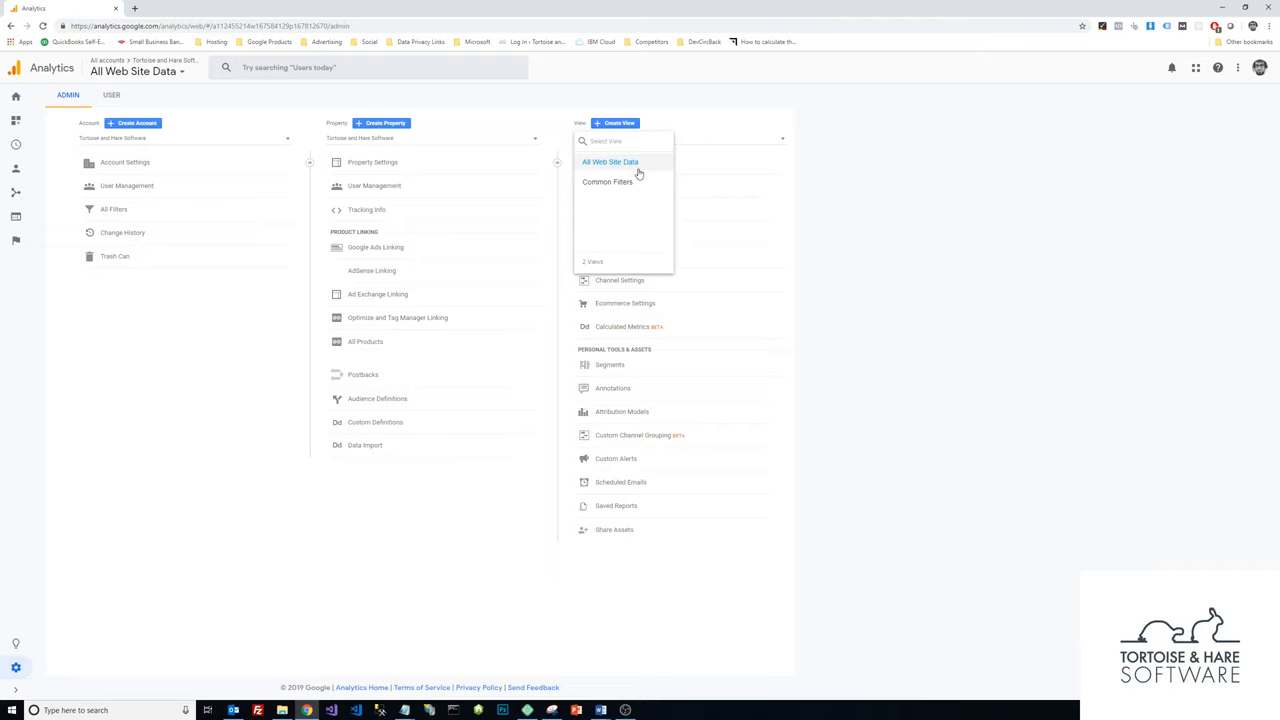
click(610, 160)
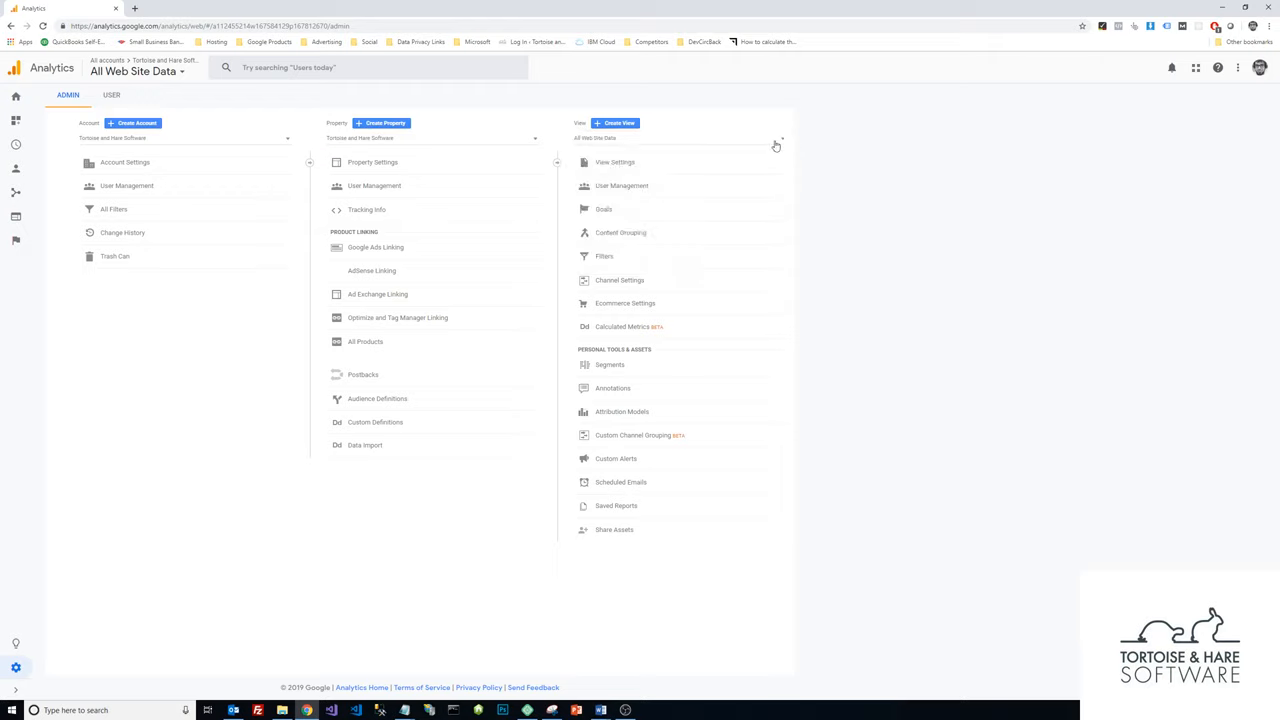
mouse_move(644, 144)
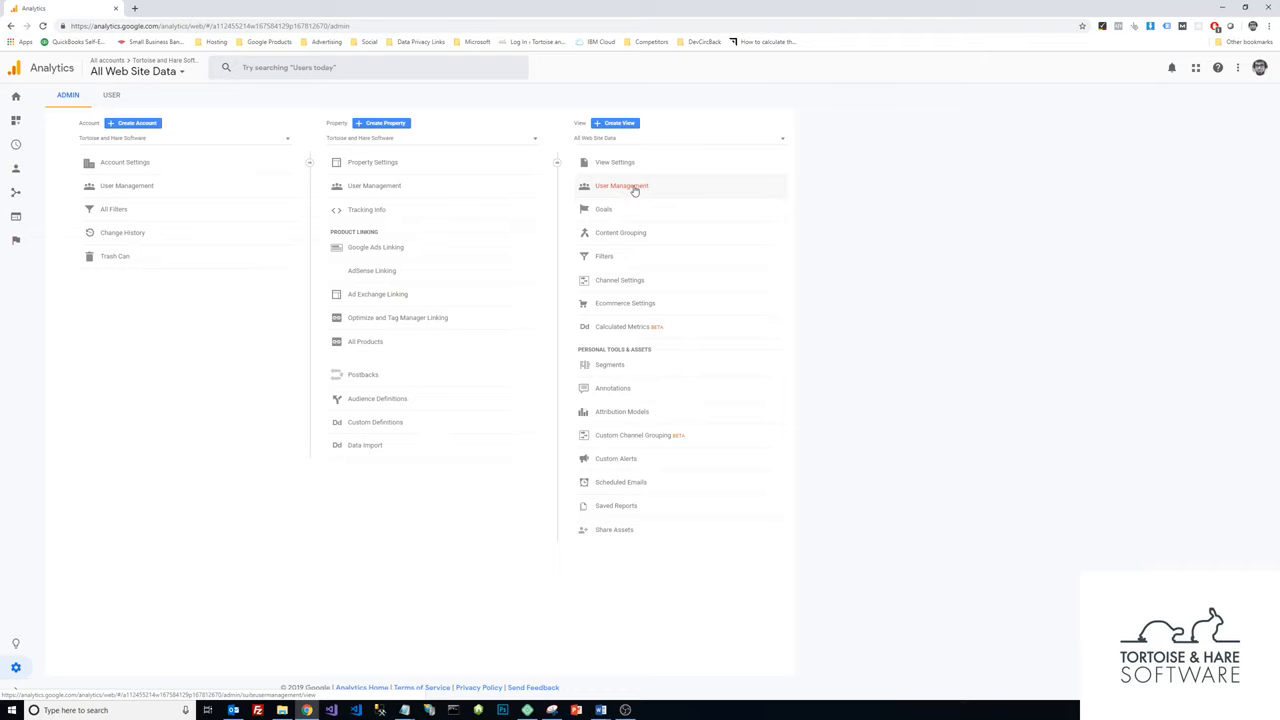
Step: From View User Management, start adding individual users to the view
click(622, 184)
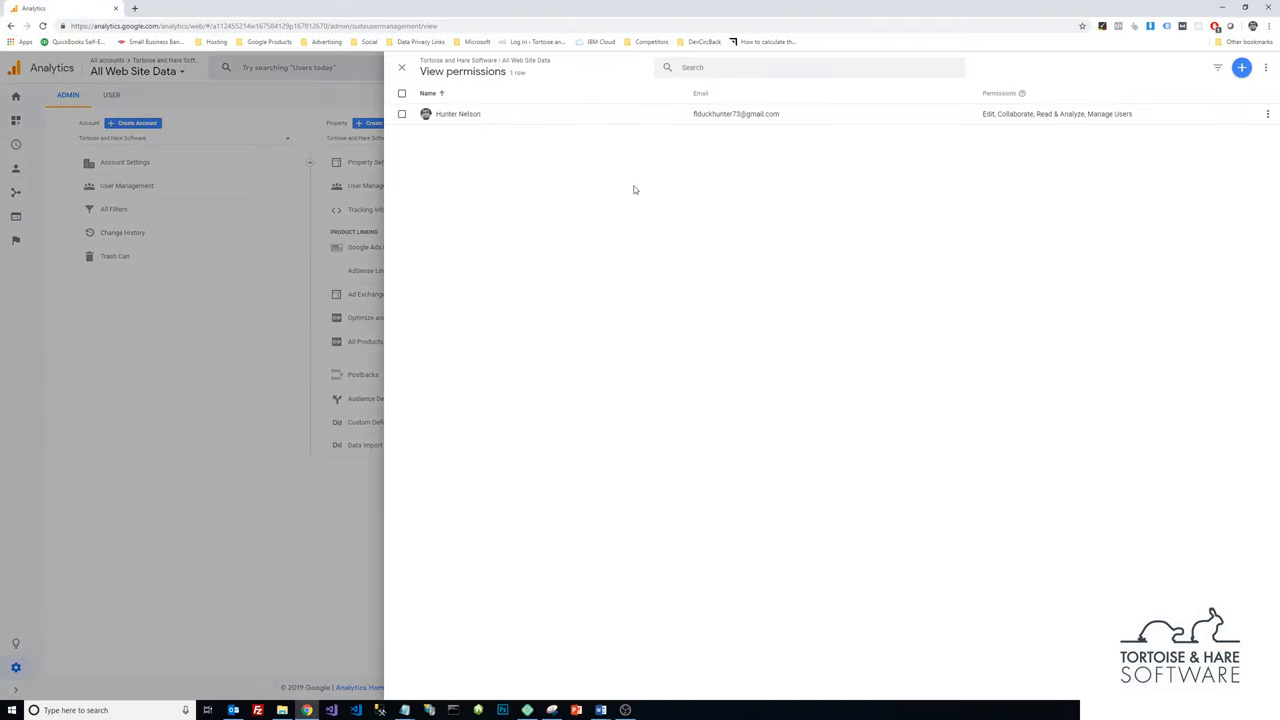
mouse_move(692, 208)
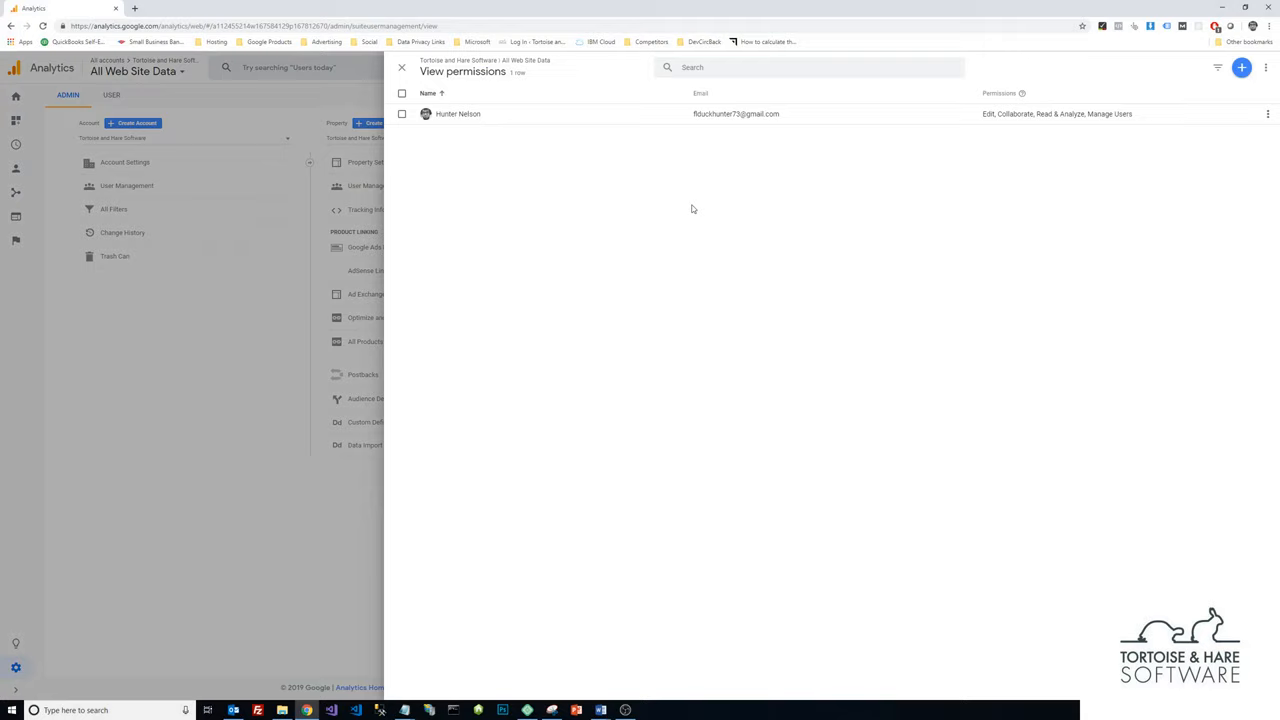
mouse_move(838, 200)
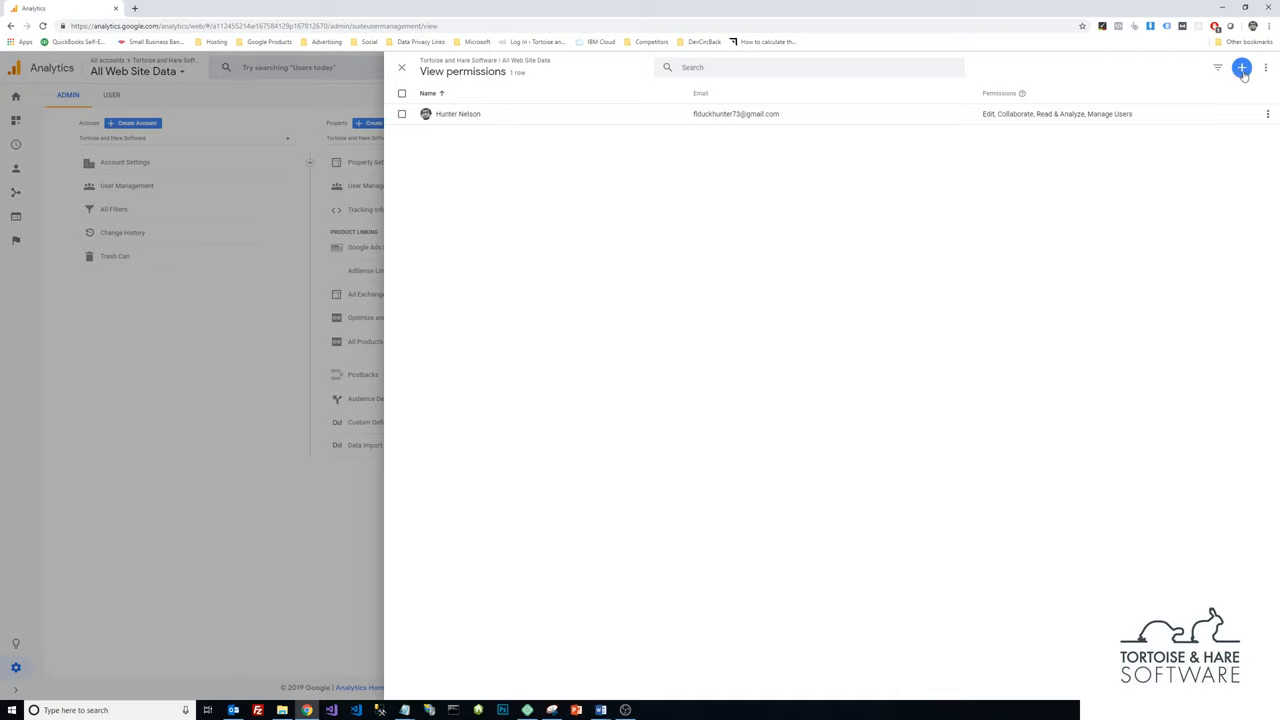
click(1242, 68)
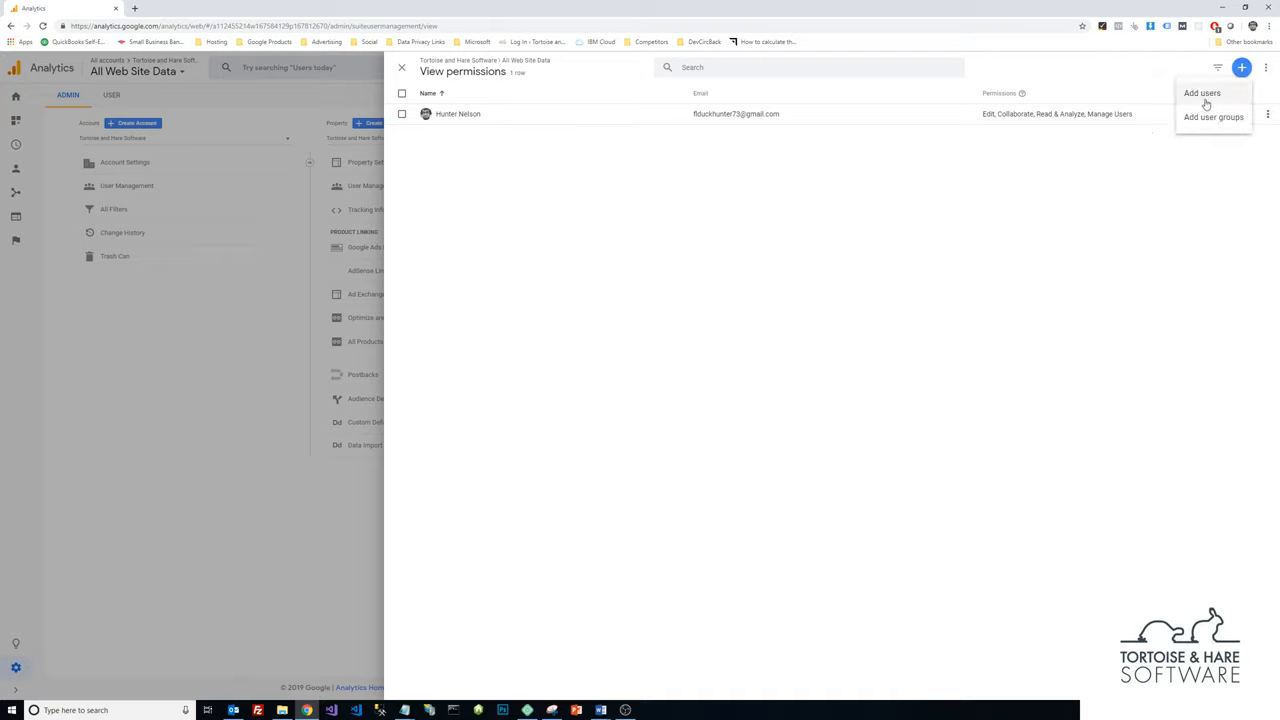
click(1200, 94)
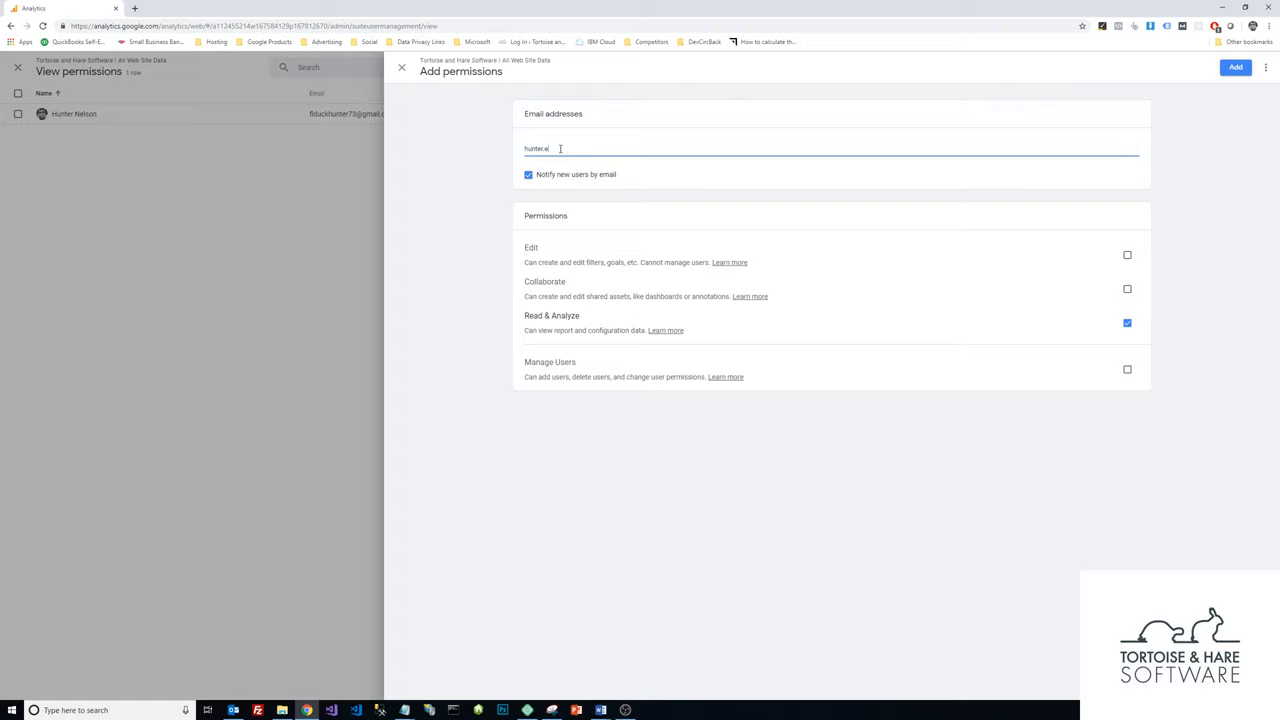
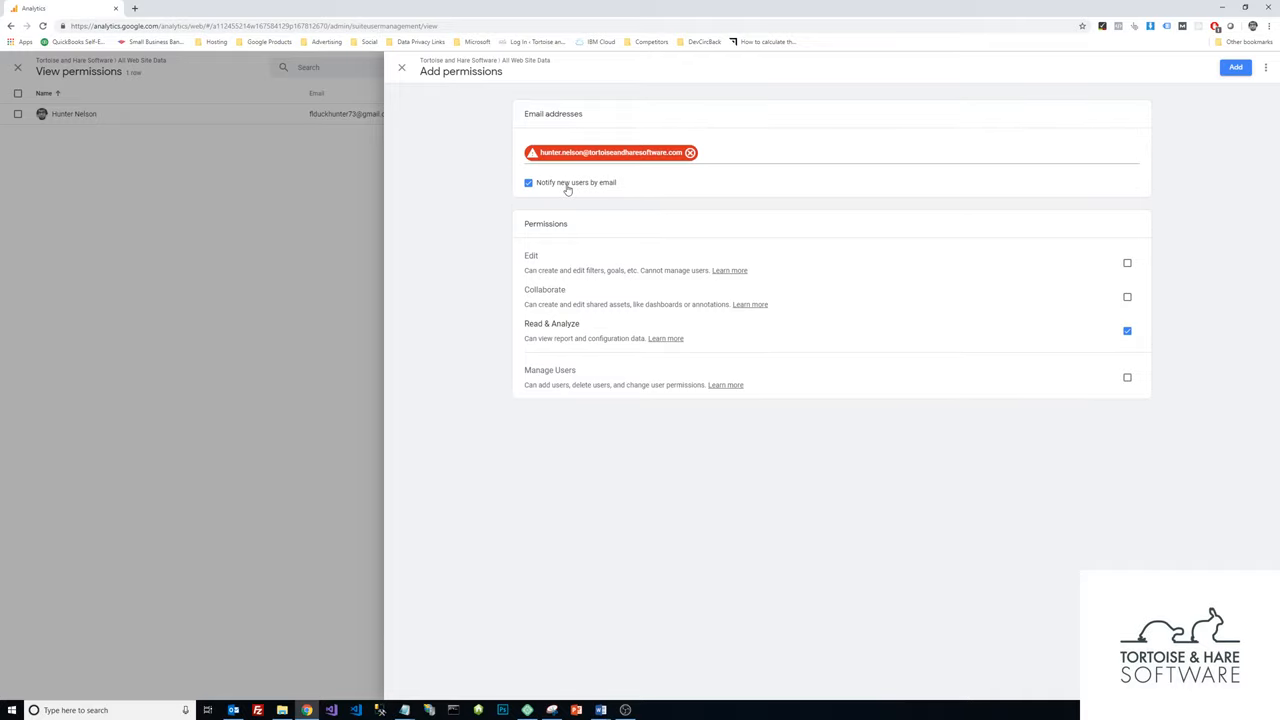
mouse_move(1048, 214)
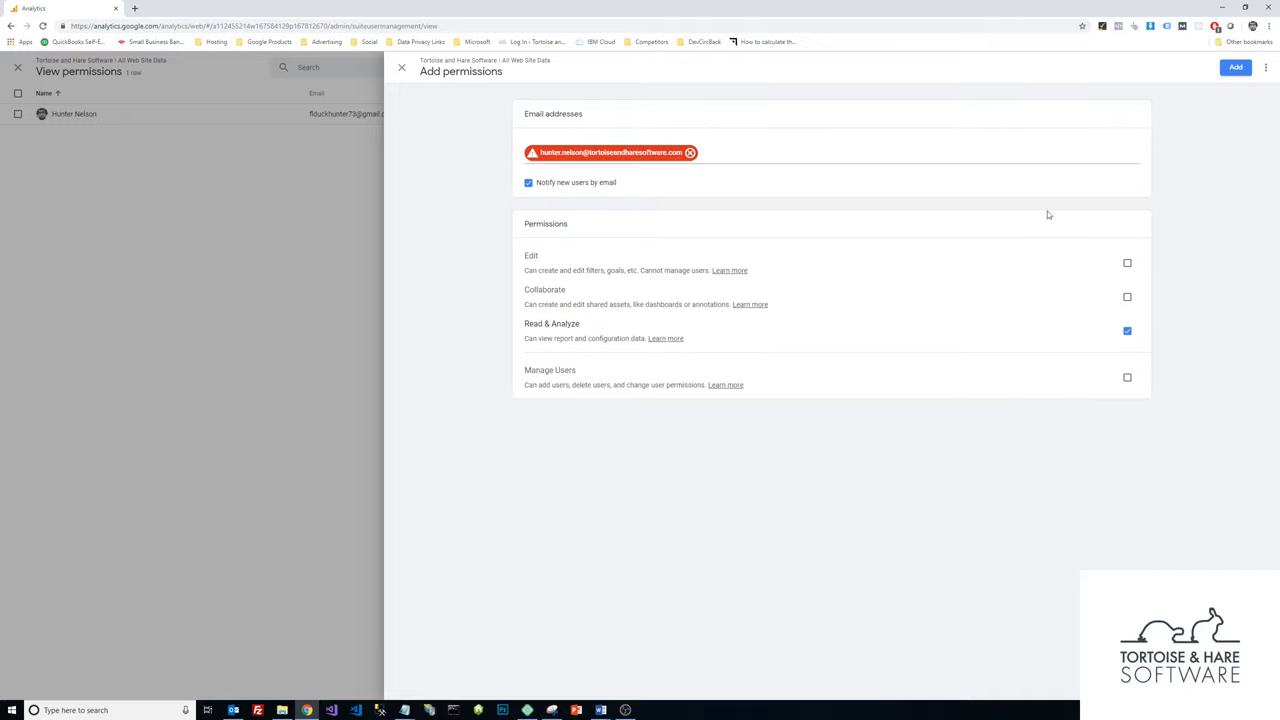
mouse_move(600, 336)
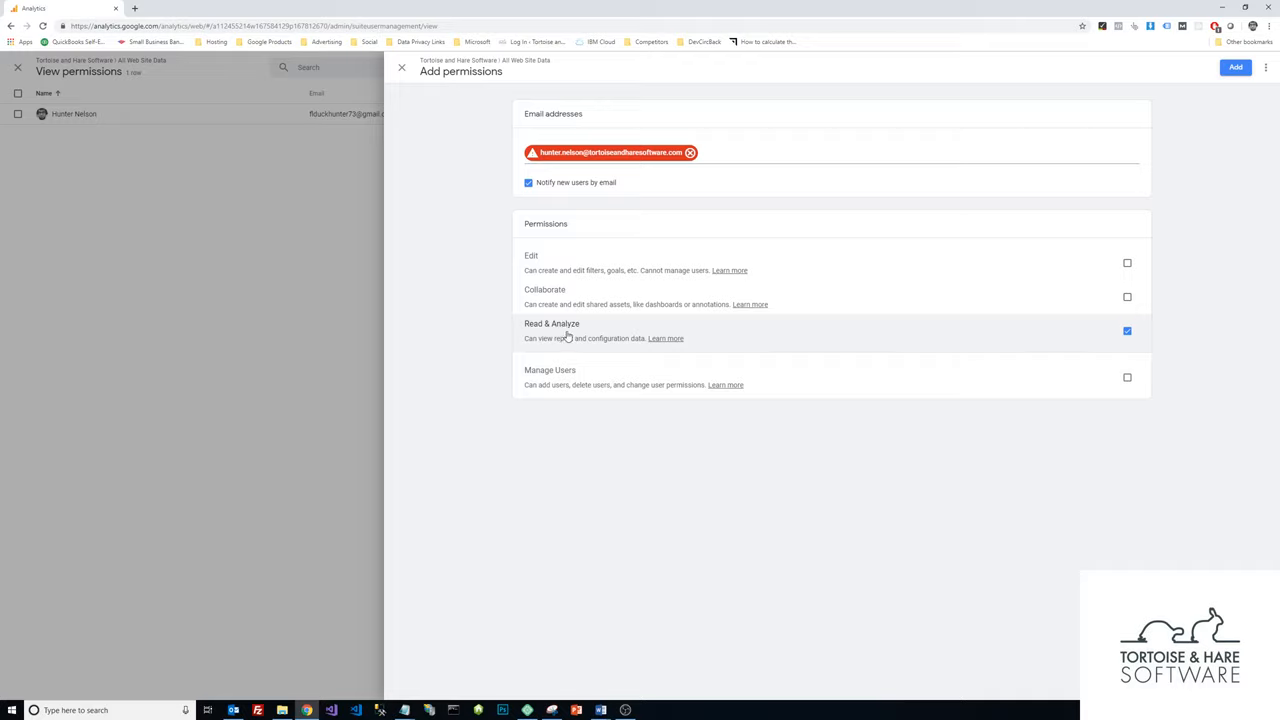
mouse_move(582, 330)
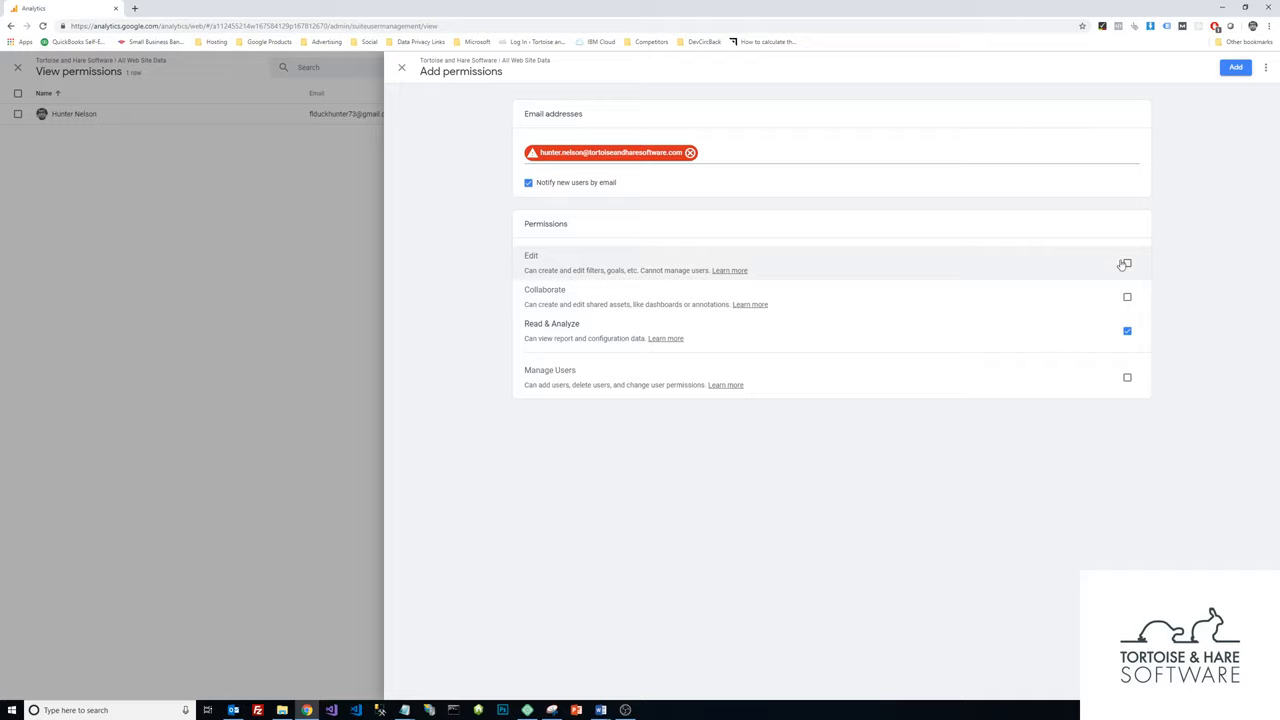
Step: Tick Edit so Edit, Collaborate and Read & Analyze are granted, Manage Users unchecked
click(1128, 262)
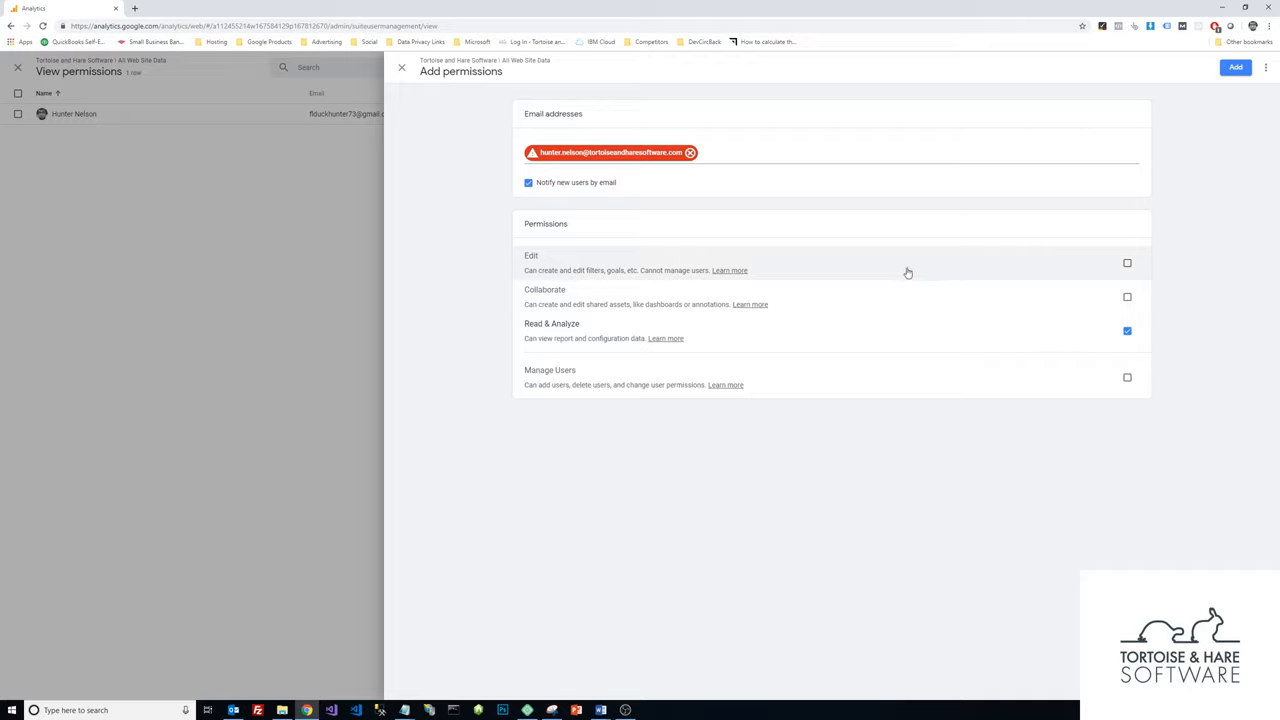
mouse_move(608, 280)
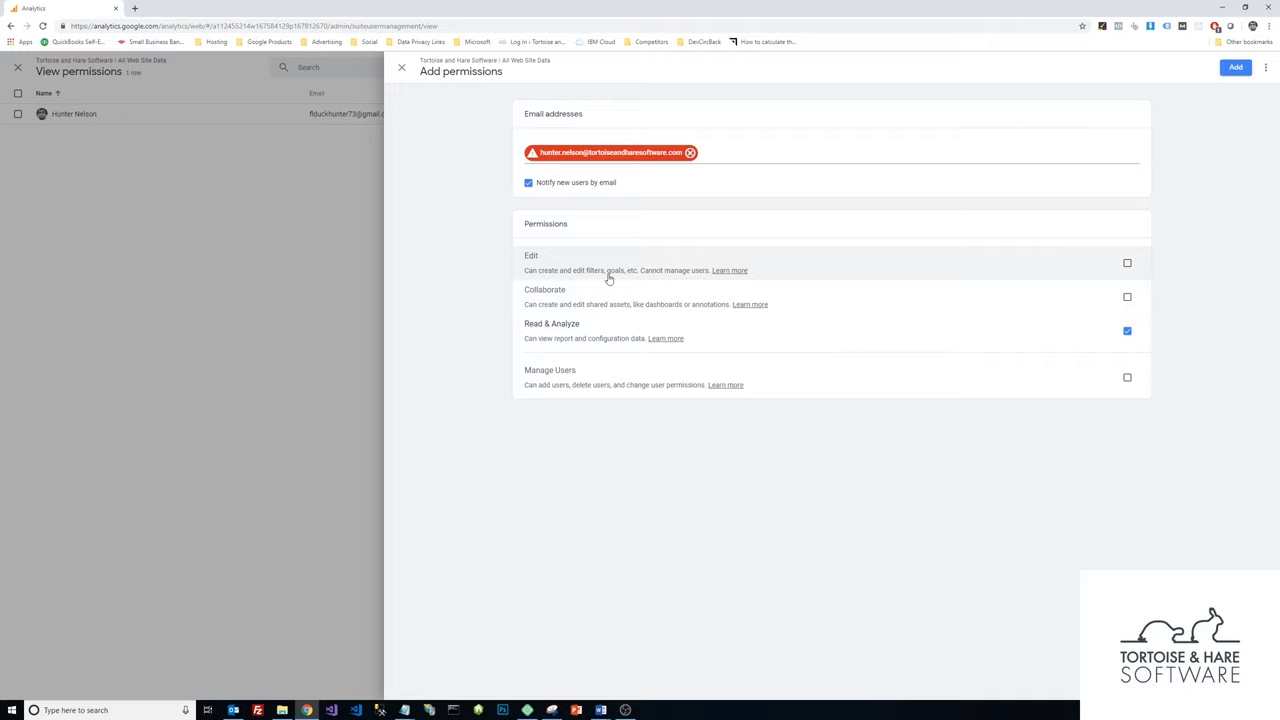
mouse_move(660, 274)
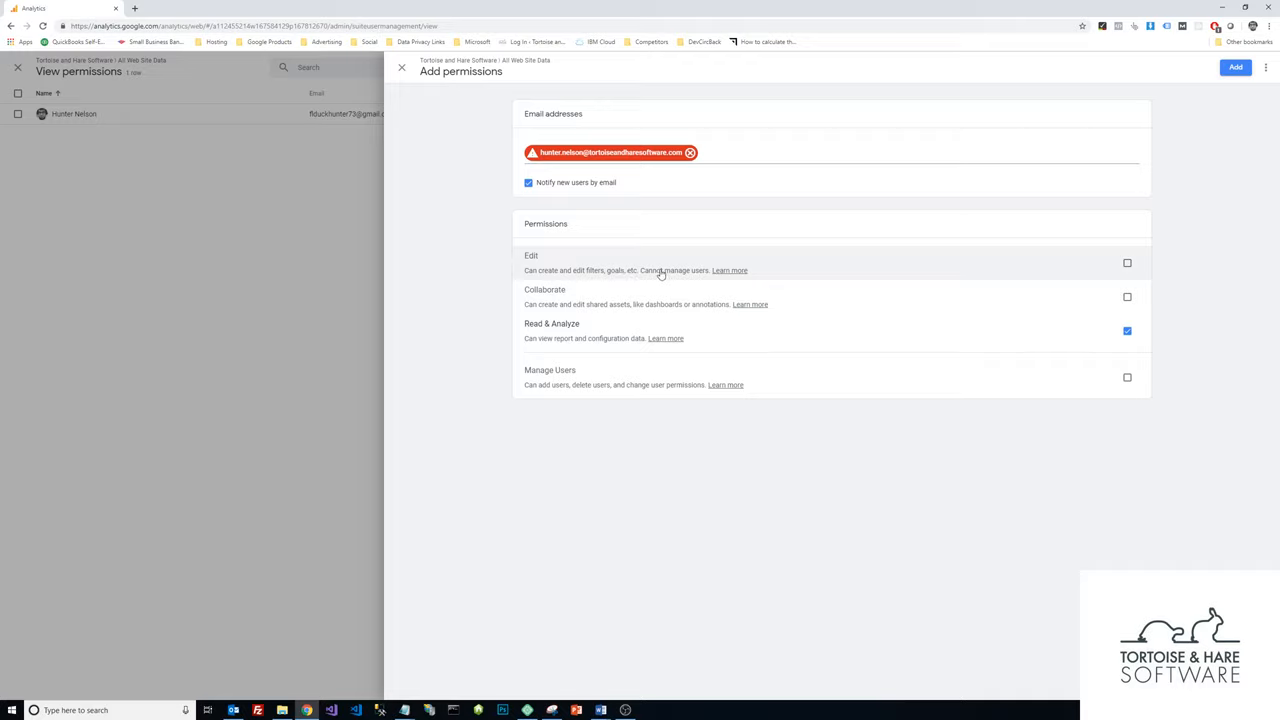
mouse_move(640, 288)
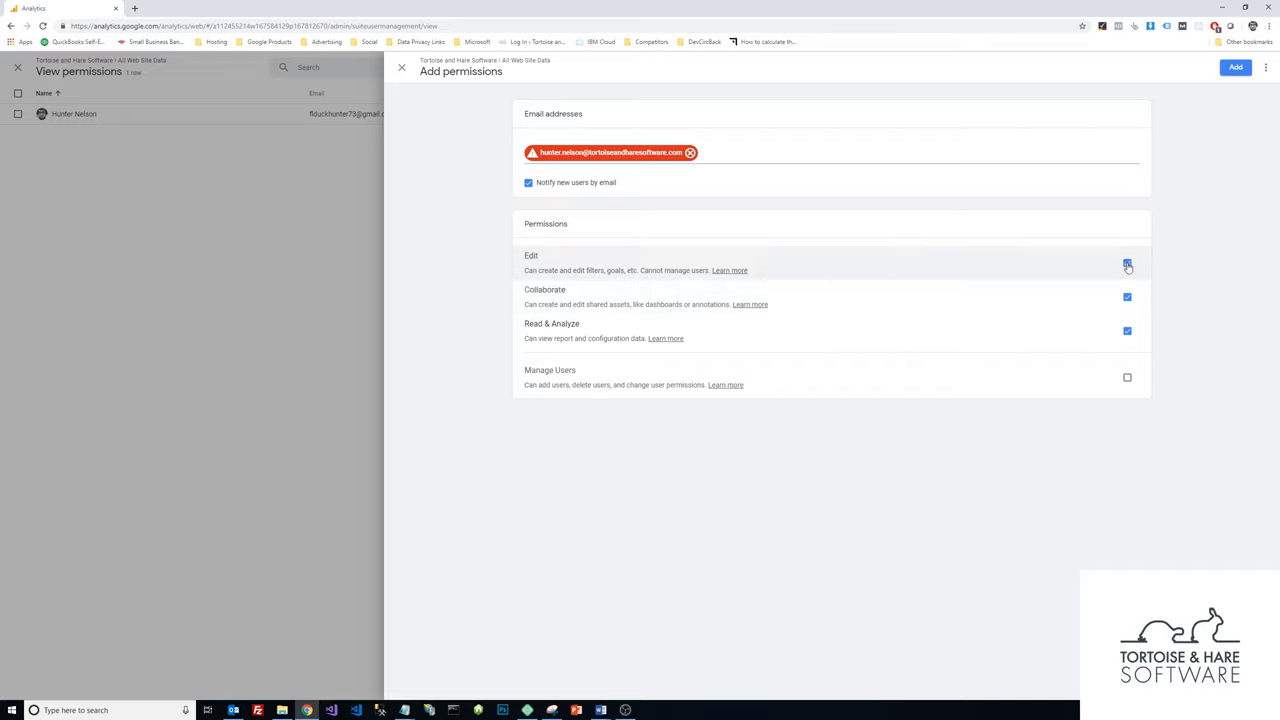
click(1128, 262)
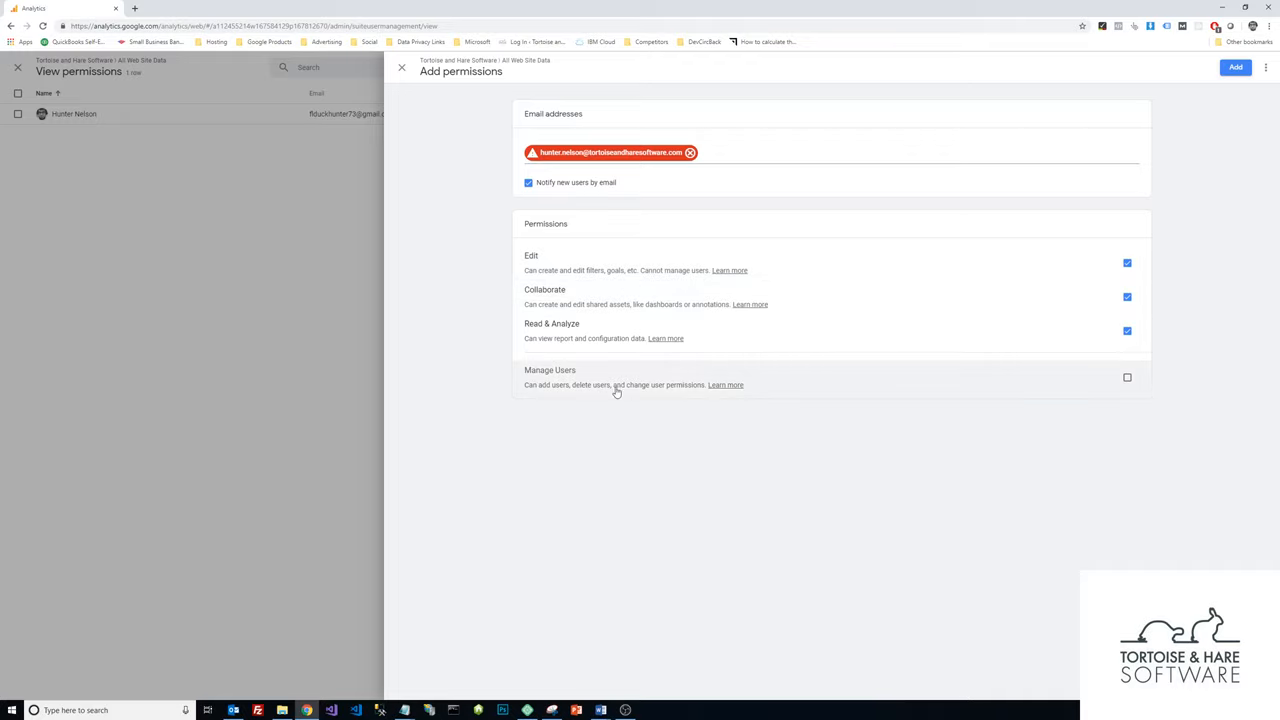
mouse_move(1000, 374)
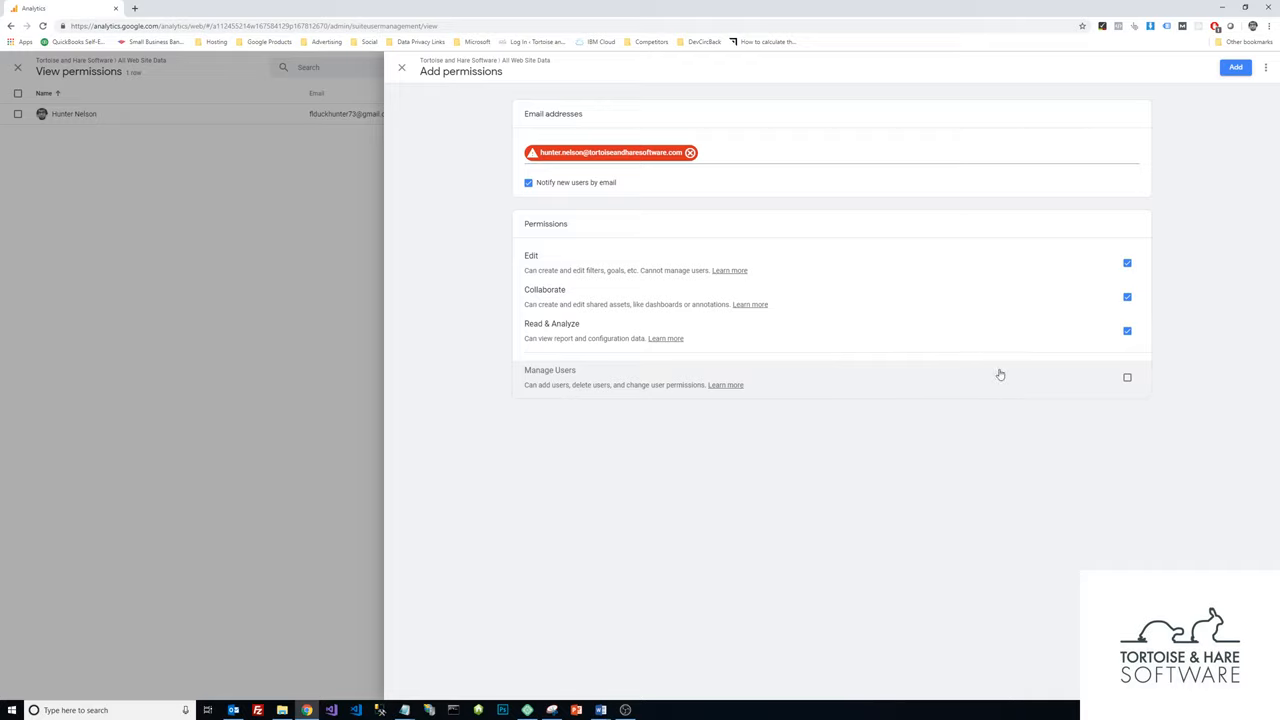
mouse_move(1060, 376)
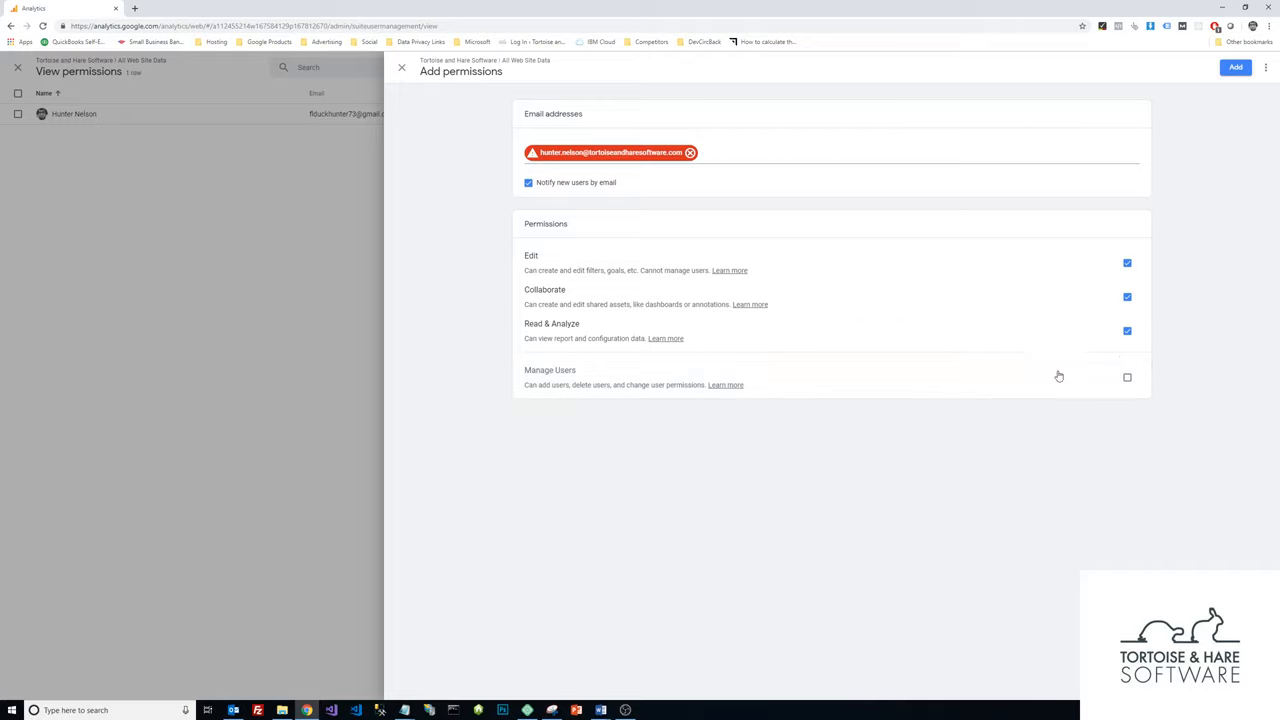
mouse_move(946, 366)
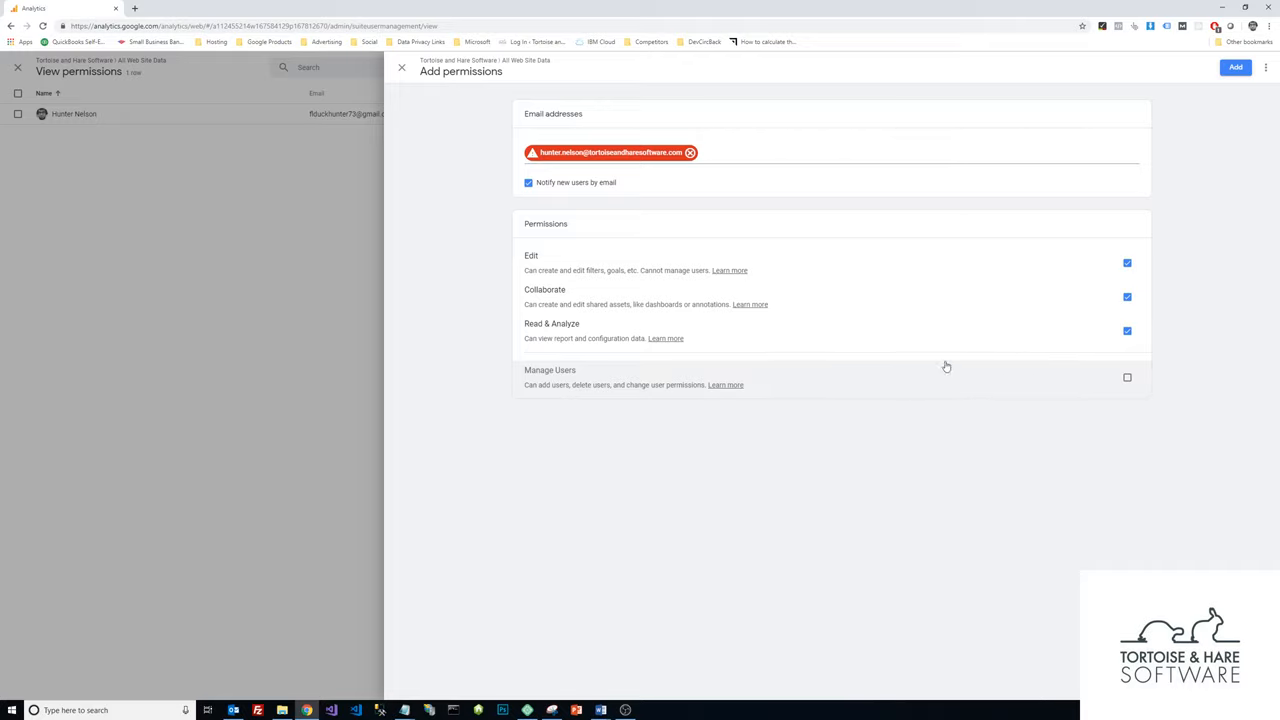
mouse_move(836, 390)
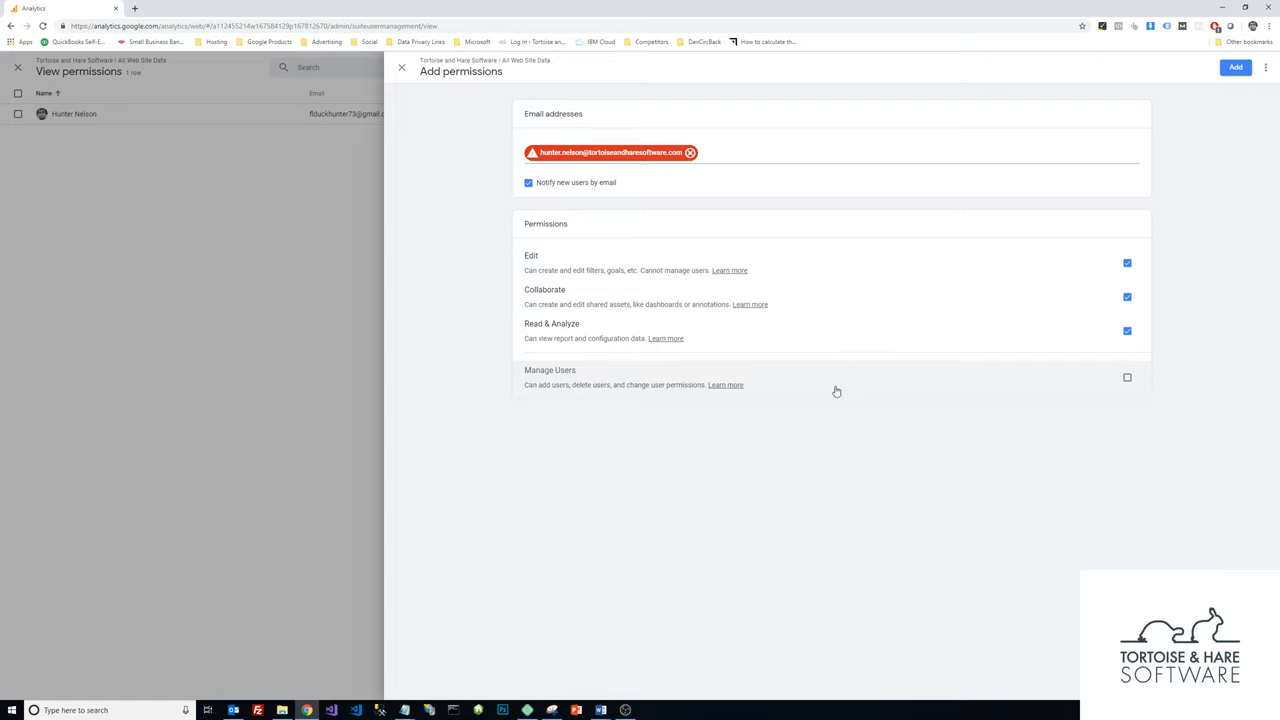
mouse_move(876, 396)
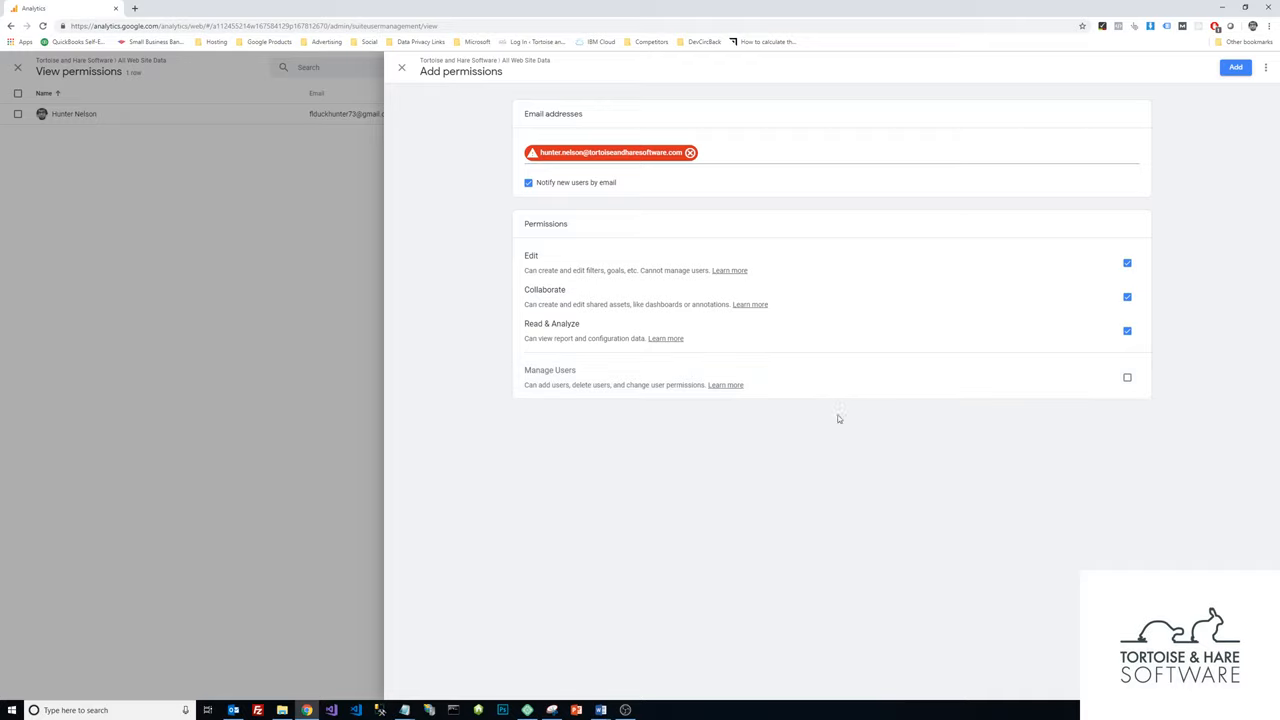
mouse_move(1242, 80)
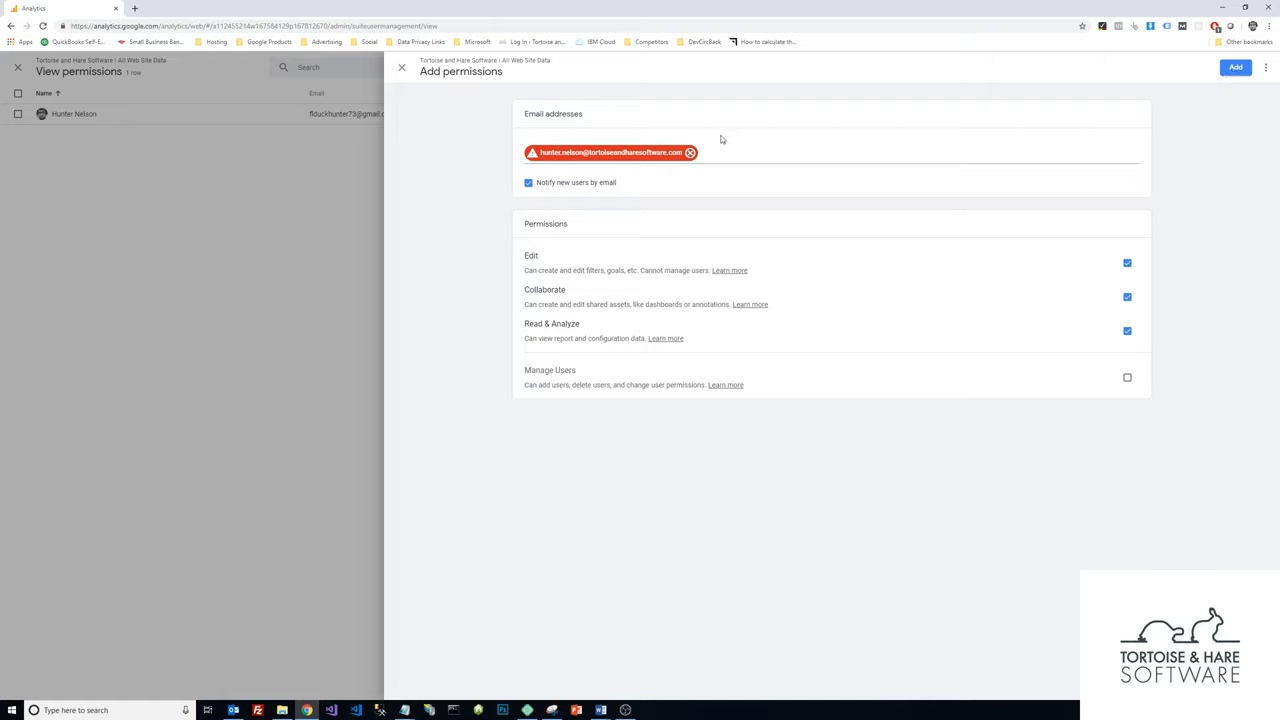
mouse_move(618, 152)
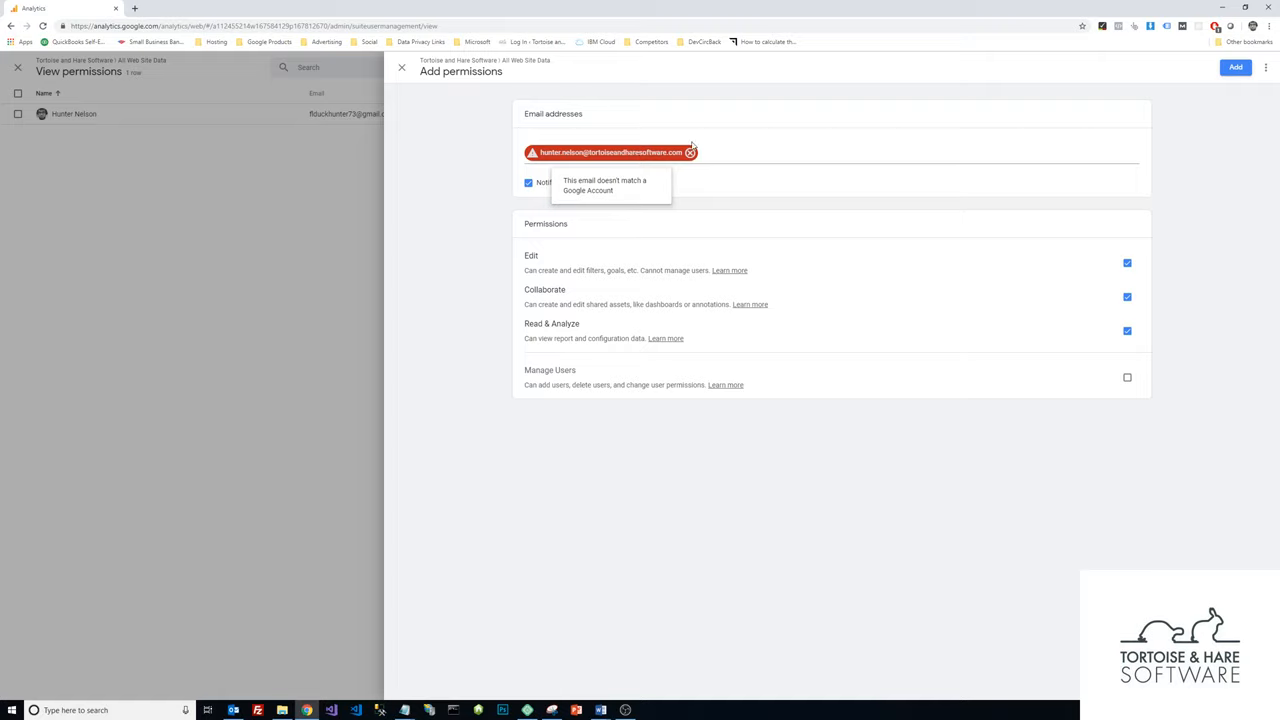
mouse_move(1228, 148)
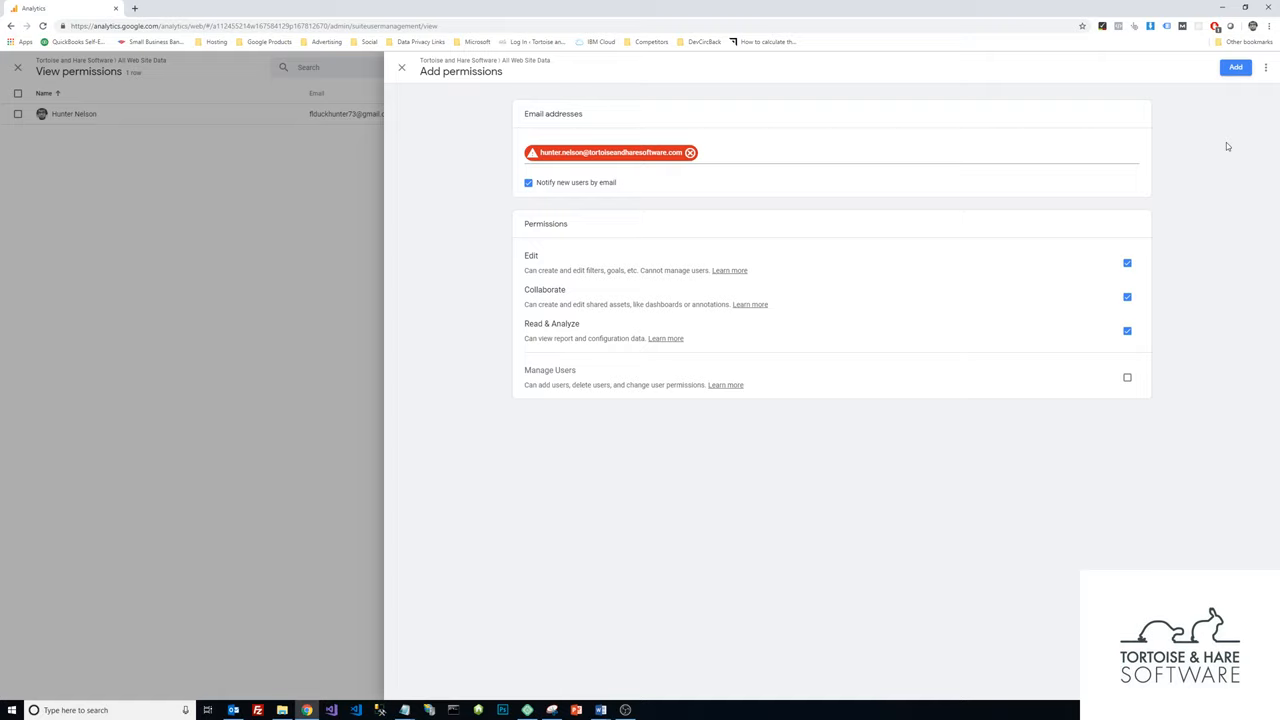
mouse_move(1166, 156)
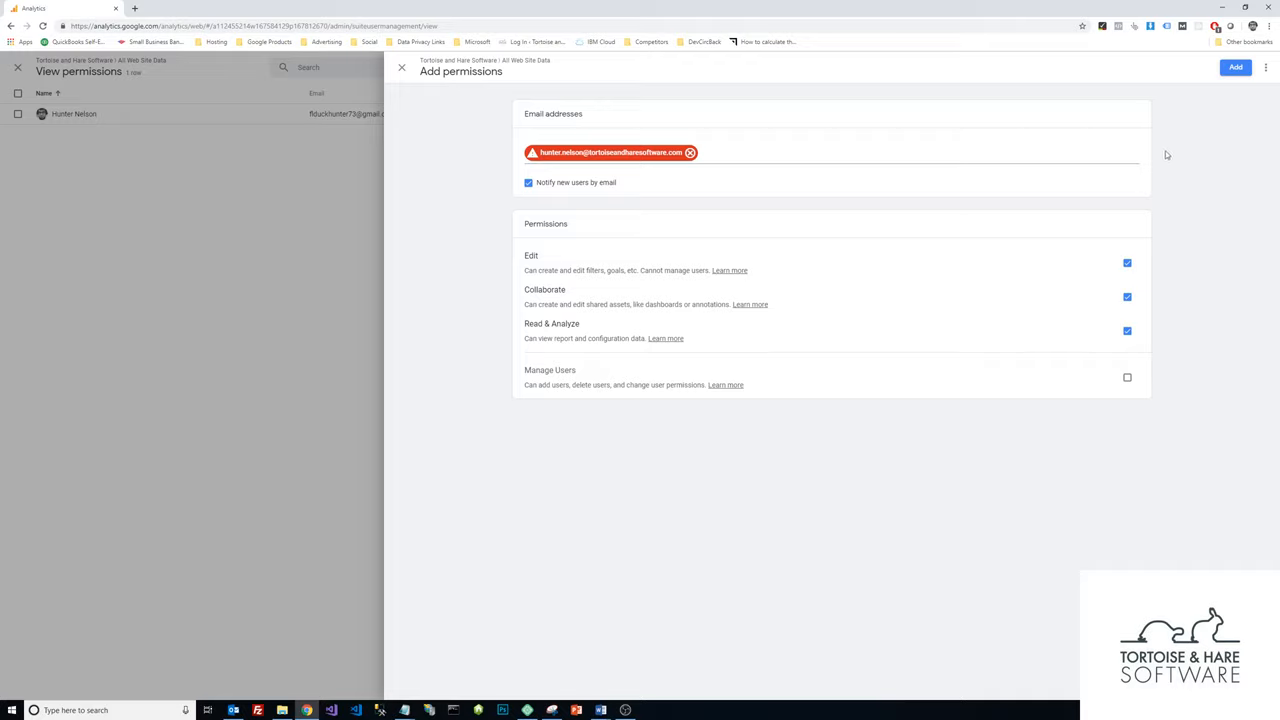
mouse_move(610, 152)
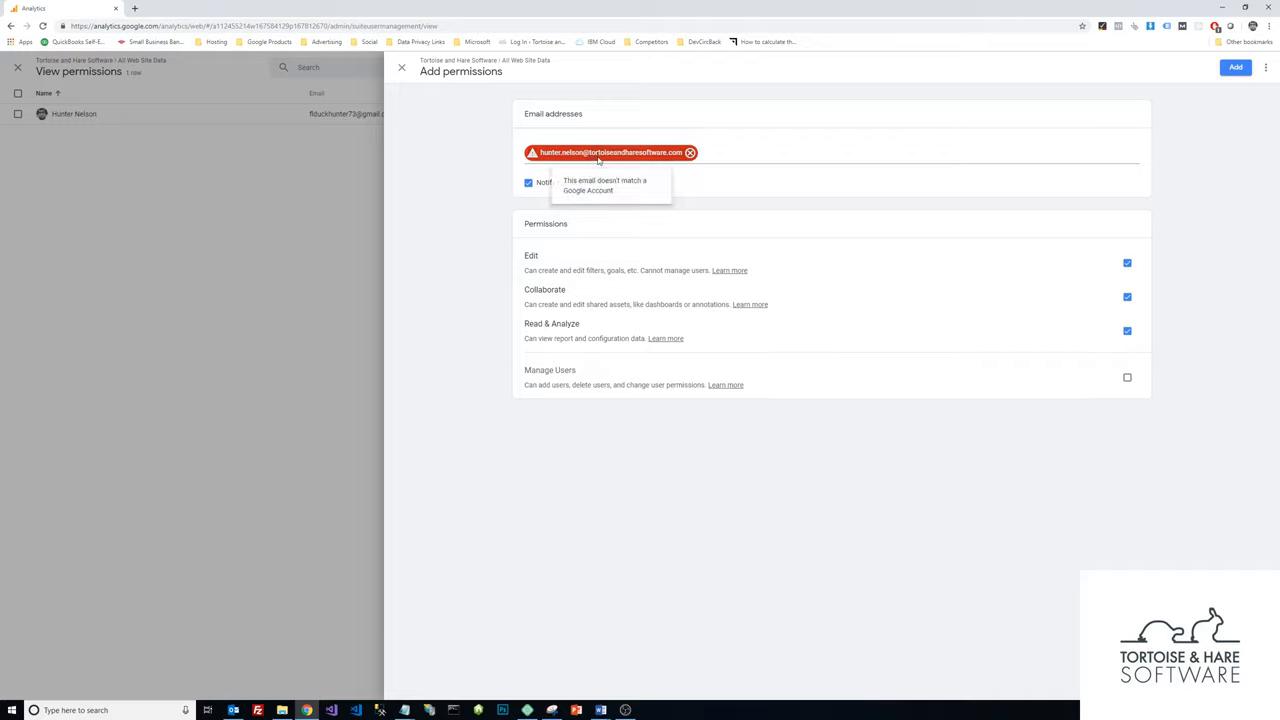
mouse_move(616, 448)
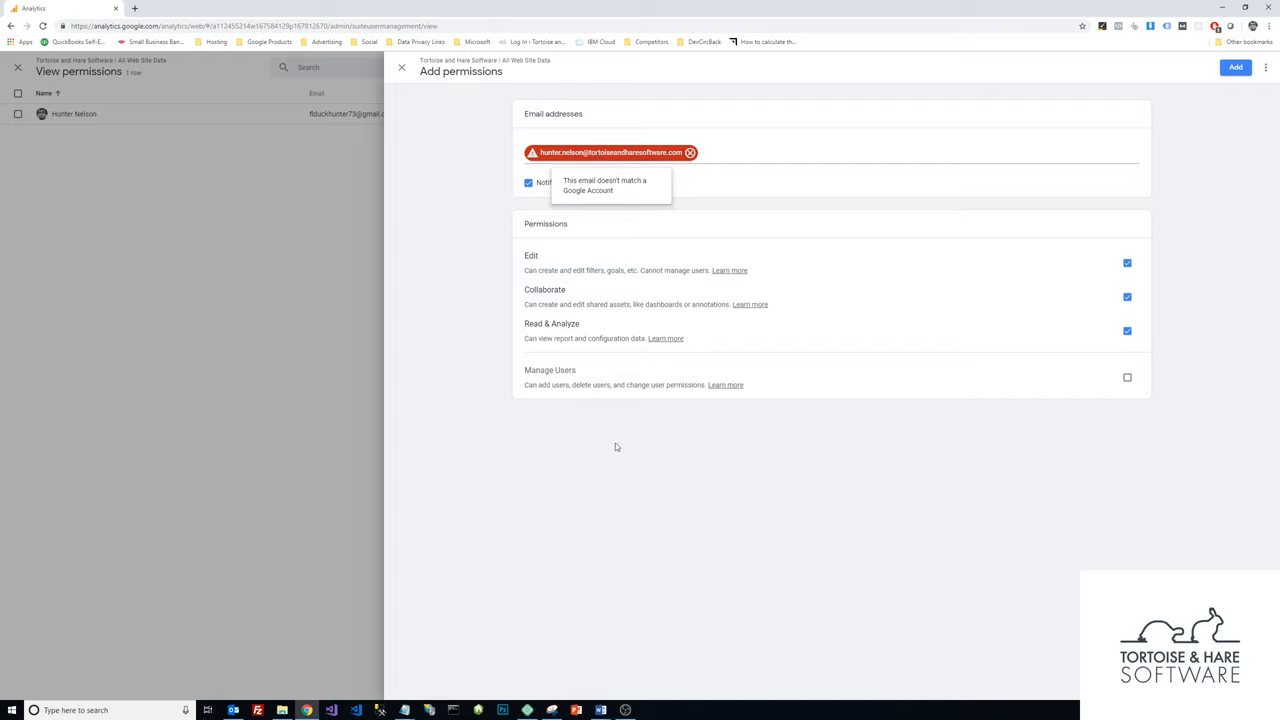